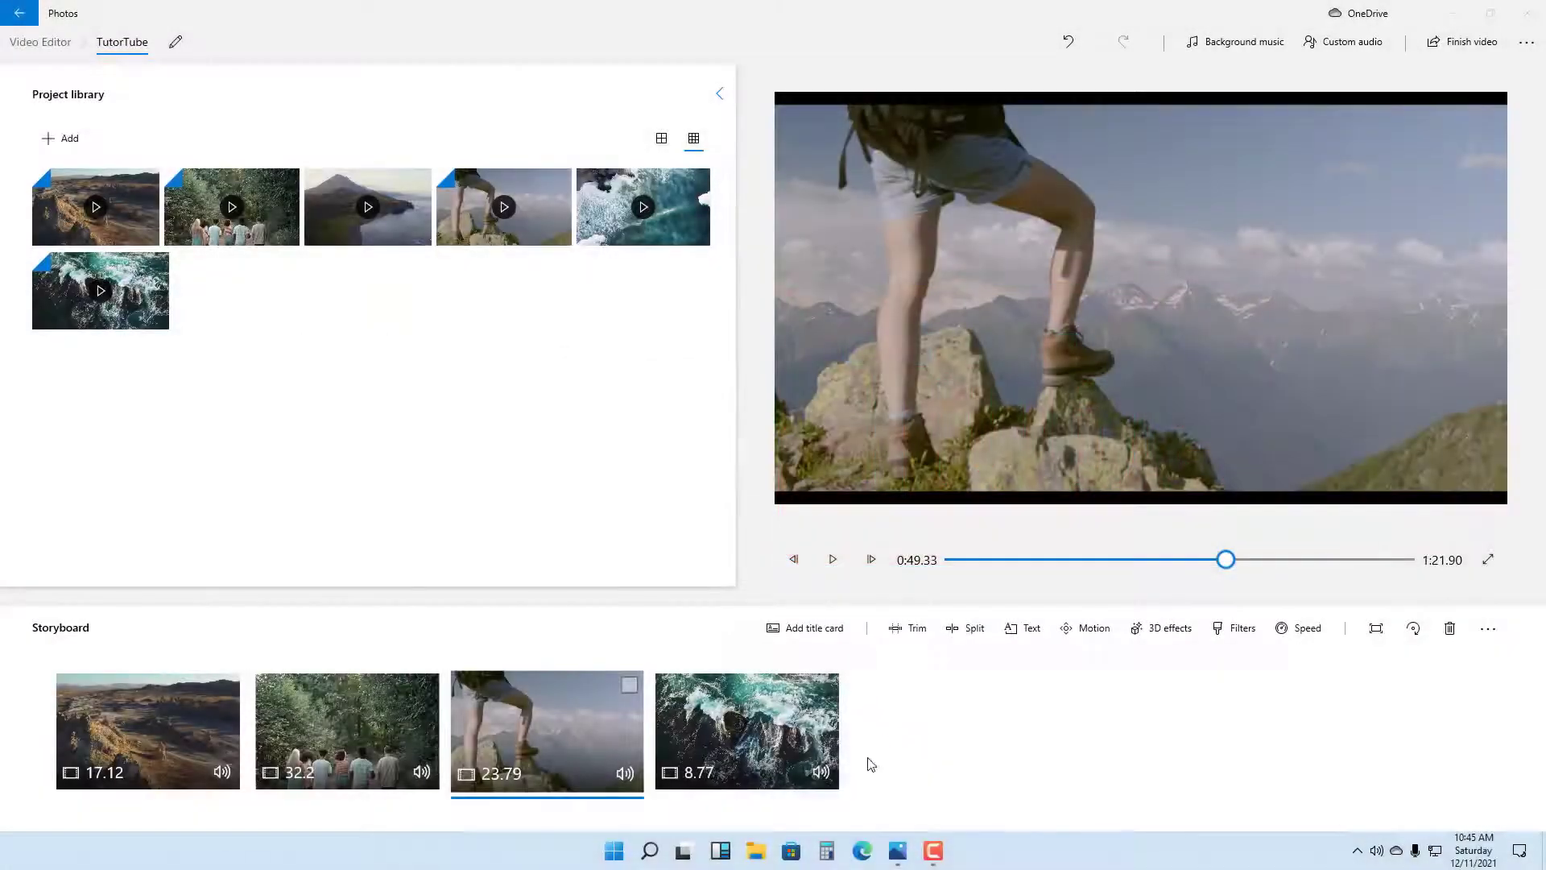
# Select the 8.77-second water clip on the storyboard for editing
pyautogui.click(745, 729)
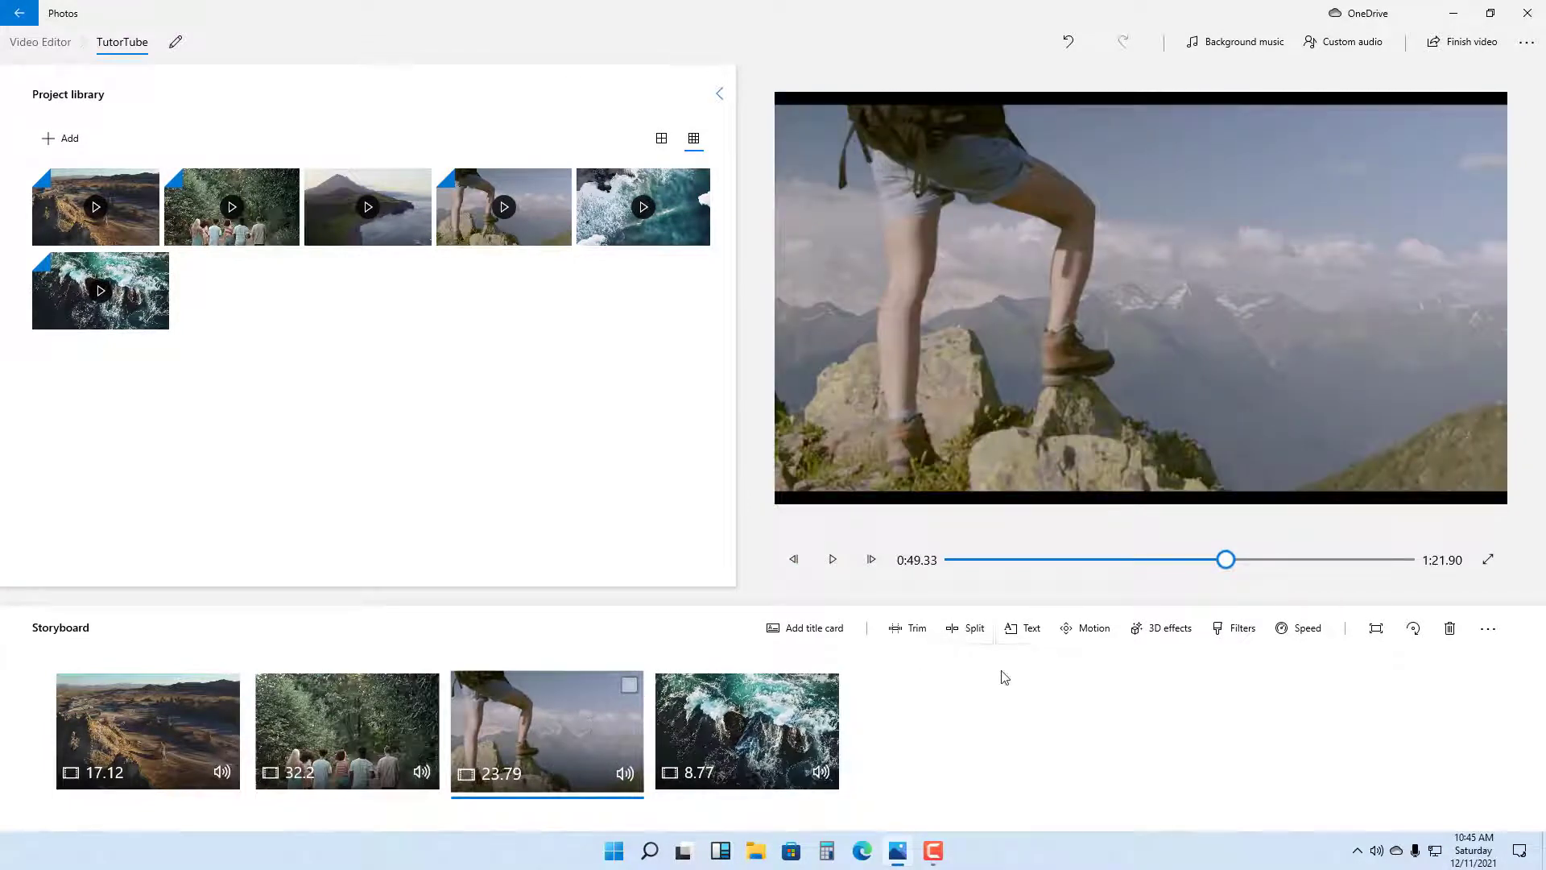
pyautogui.click(746, 729)
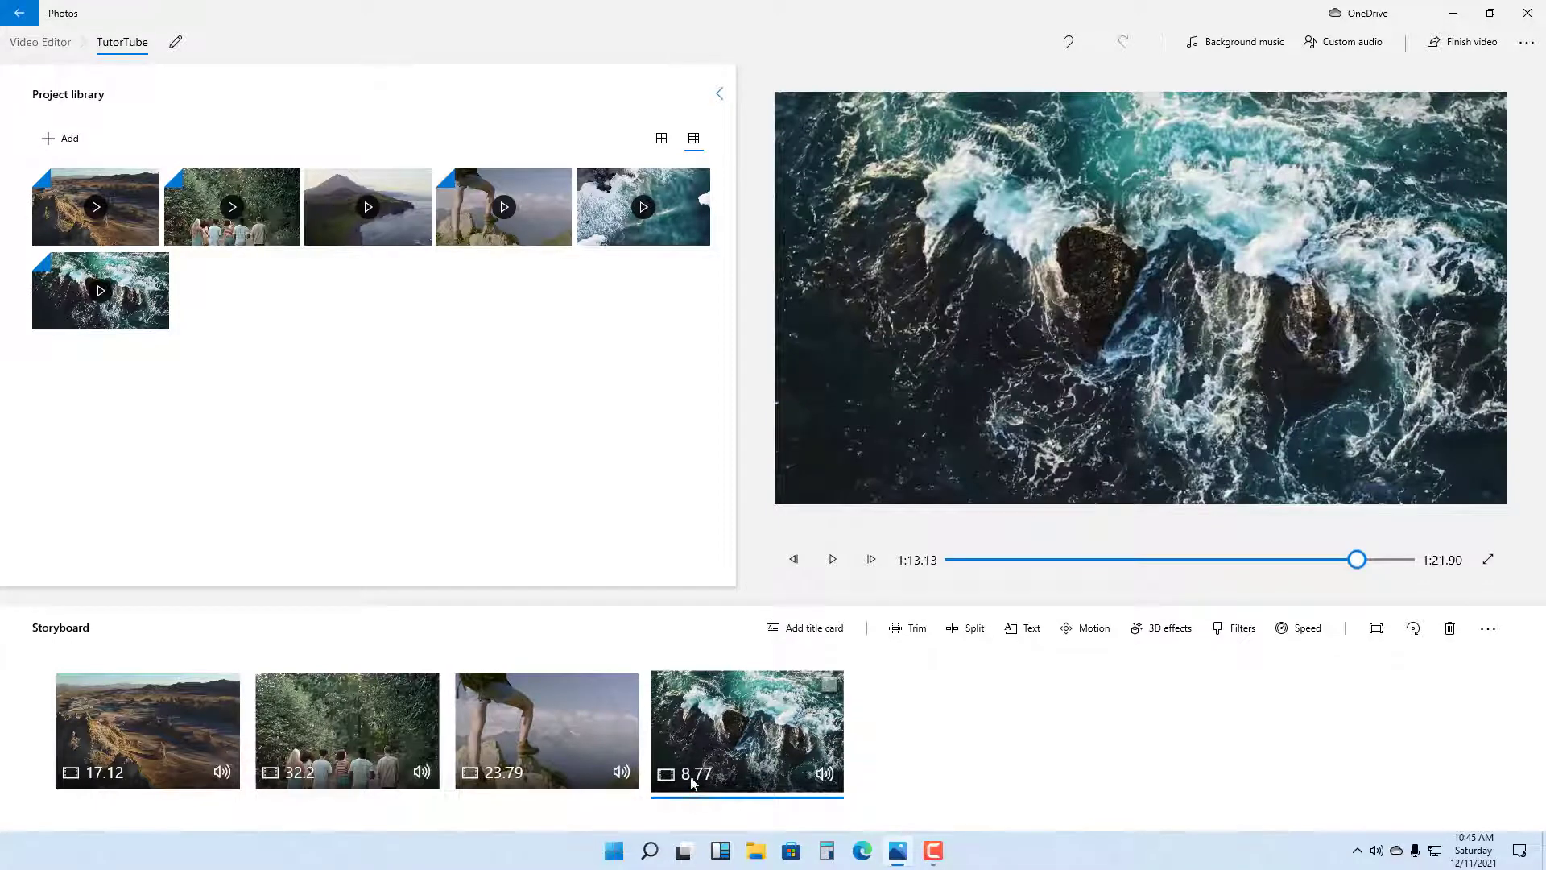
pyautogui.moveTo(715, 763)
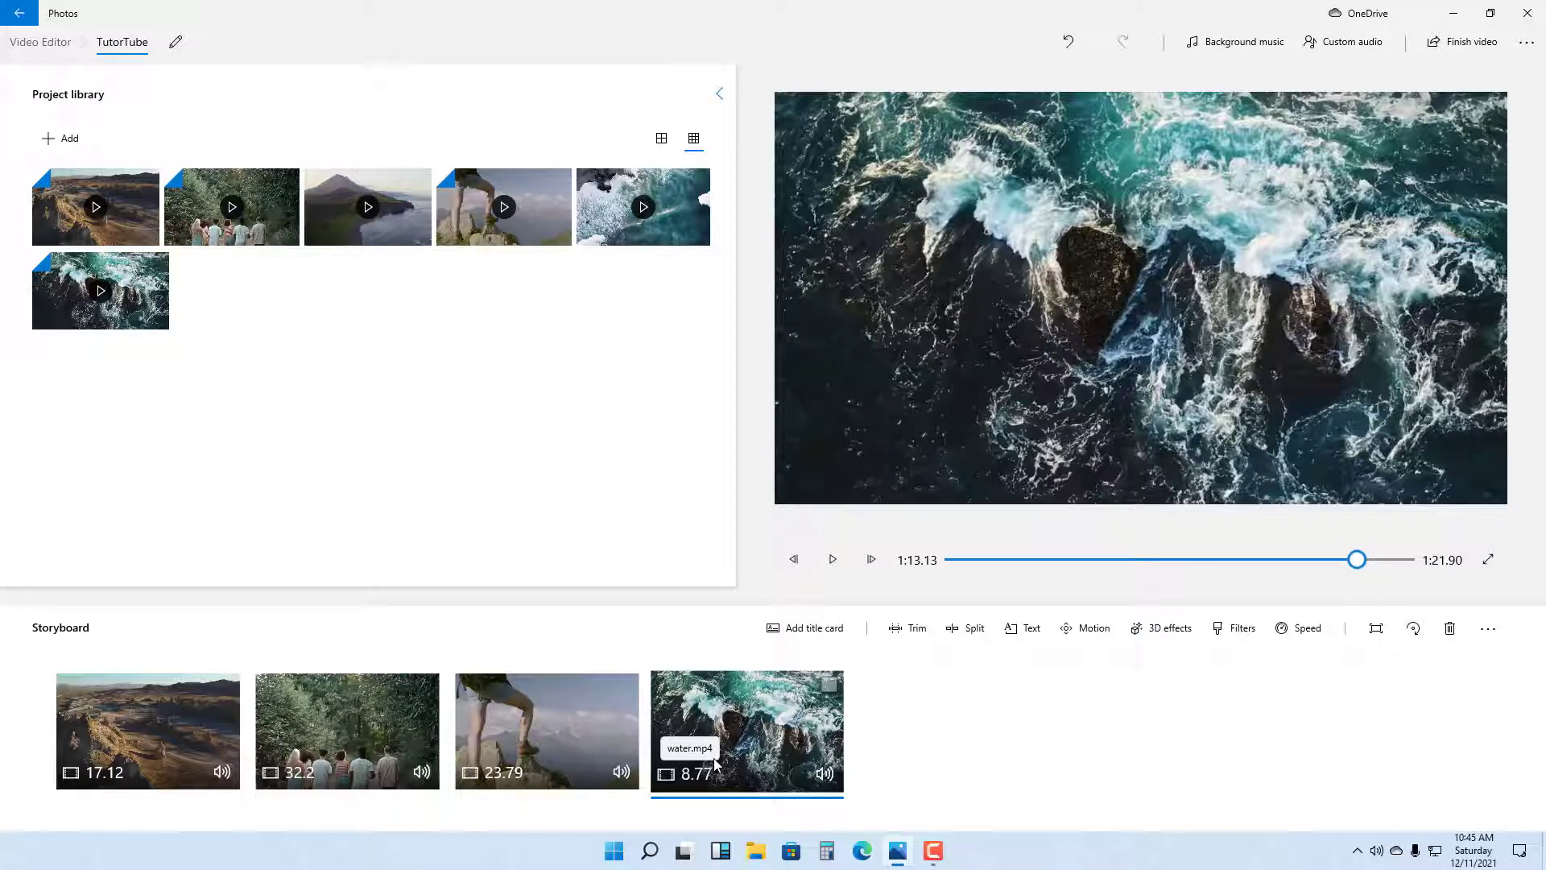
pyautogui.moveTo(891, 658)
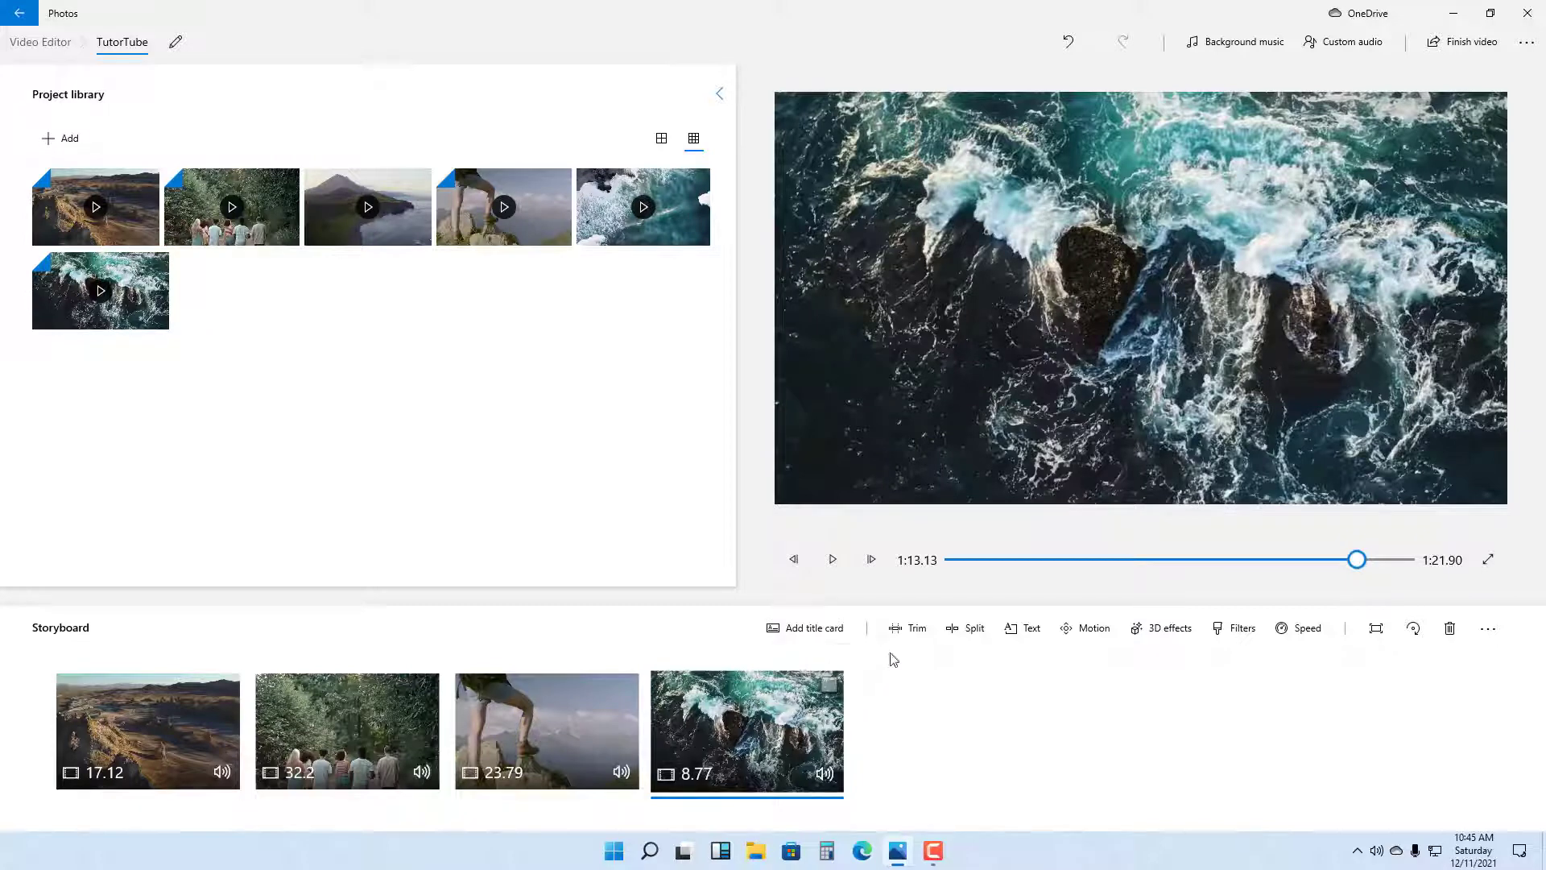
pyautogui.moveTo(907, 628)
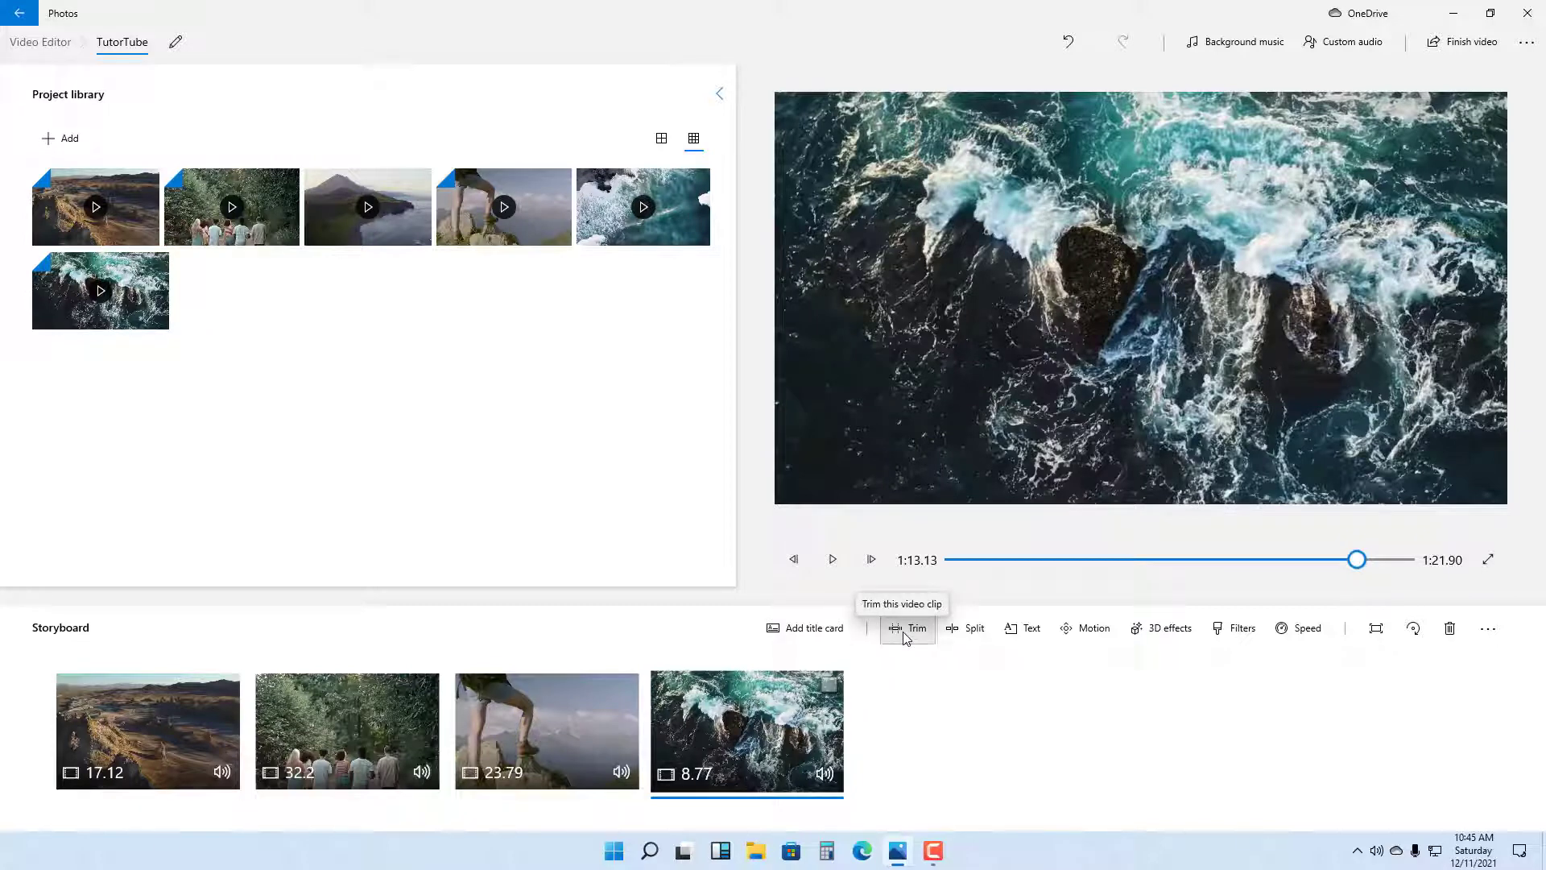
# Trim the water clip to a middle section about 3.10 seconds long and confirm
pyautogui.click(906, 628)
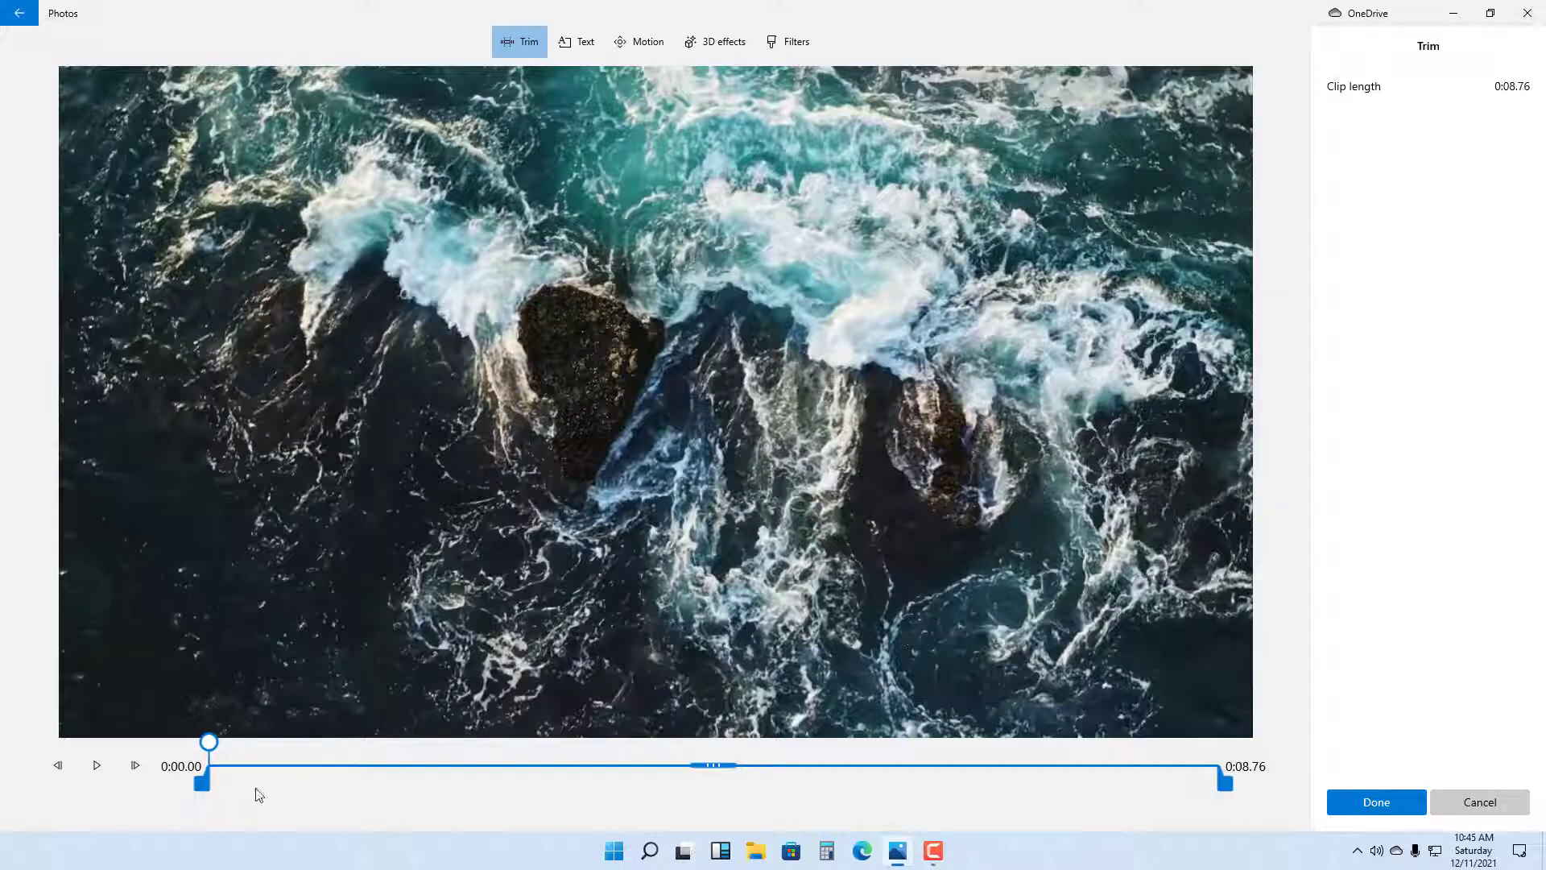
pyautogui.moveTo(203, 781); pyautogui.dragTo(535, 781)
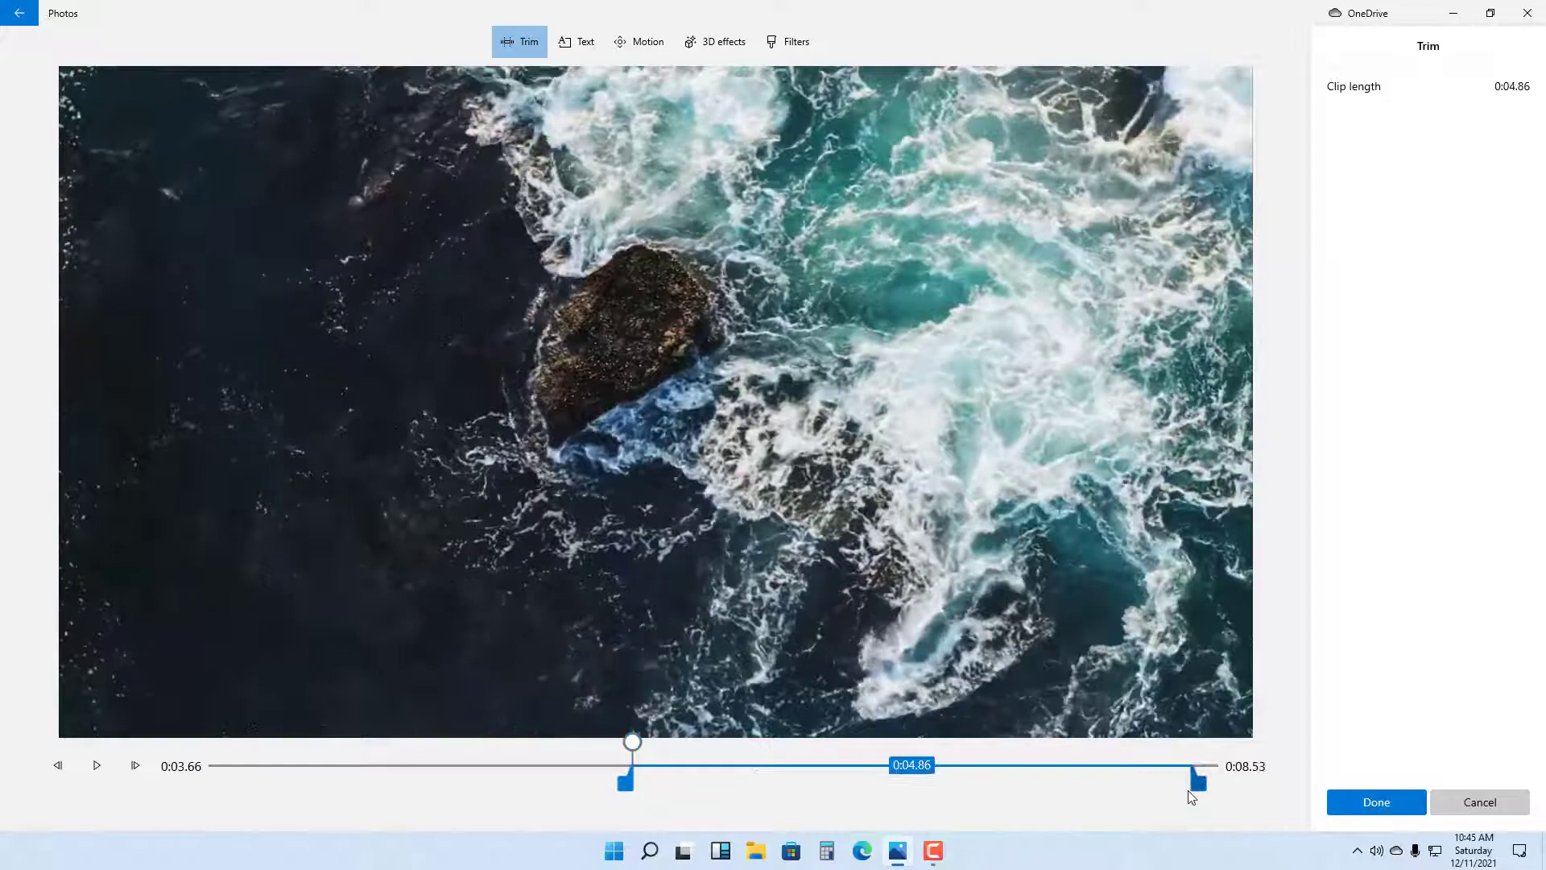
pyautogui.moveTo(1194, 781); pyautogui.dragTo(993, 781)
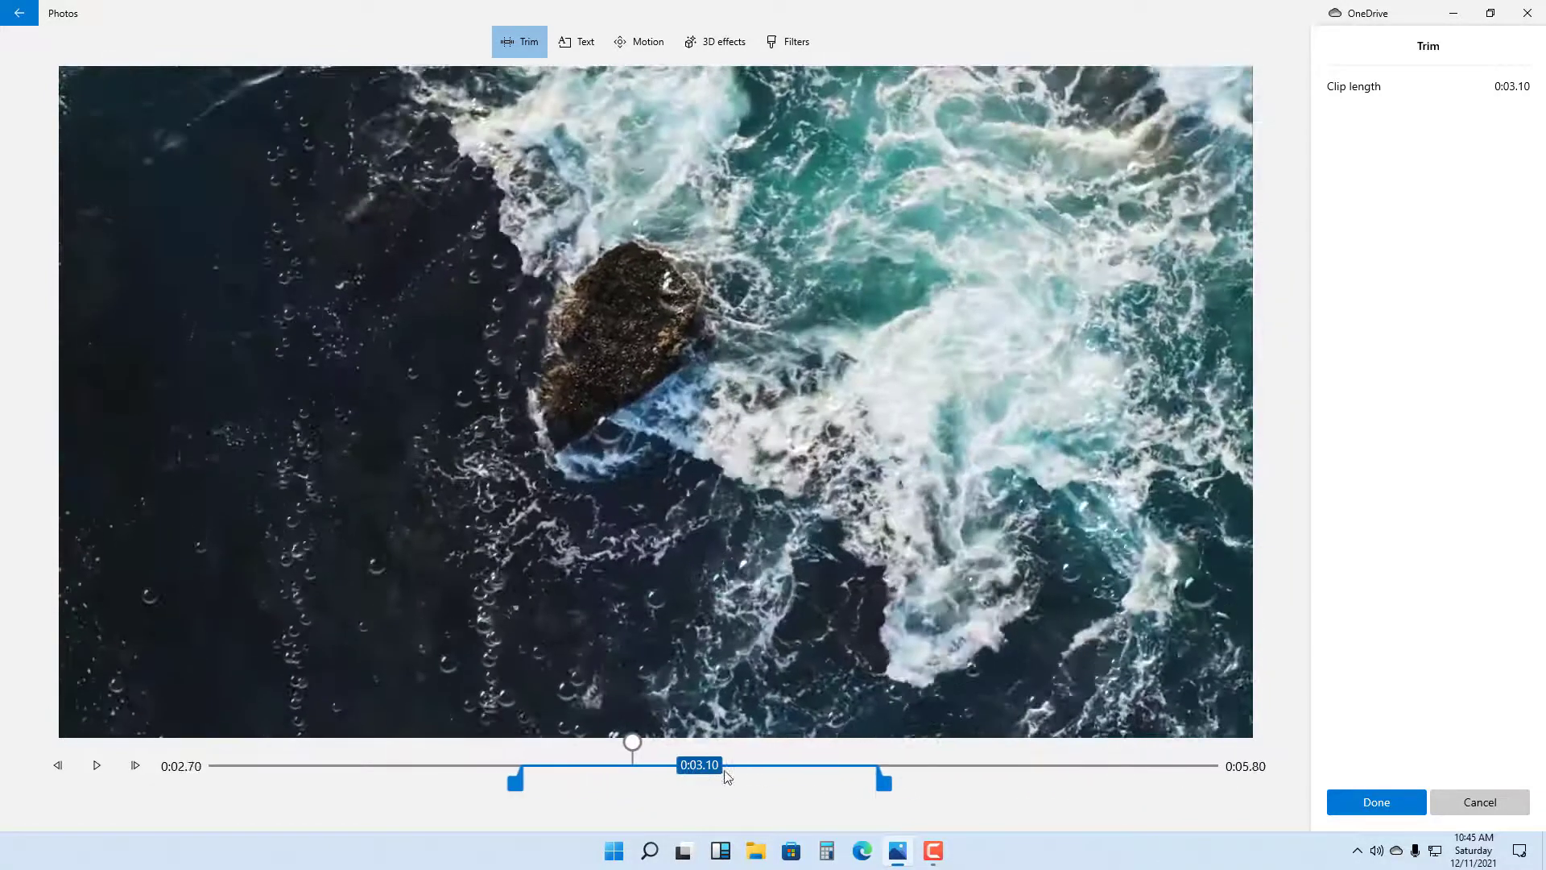
pyautogui.moveTo(631, 742); pyautogui.dragTo(660, 742)
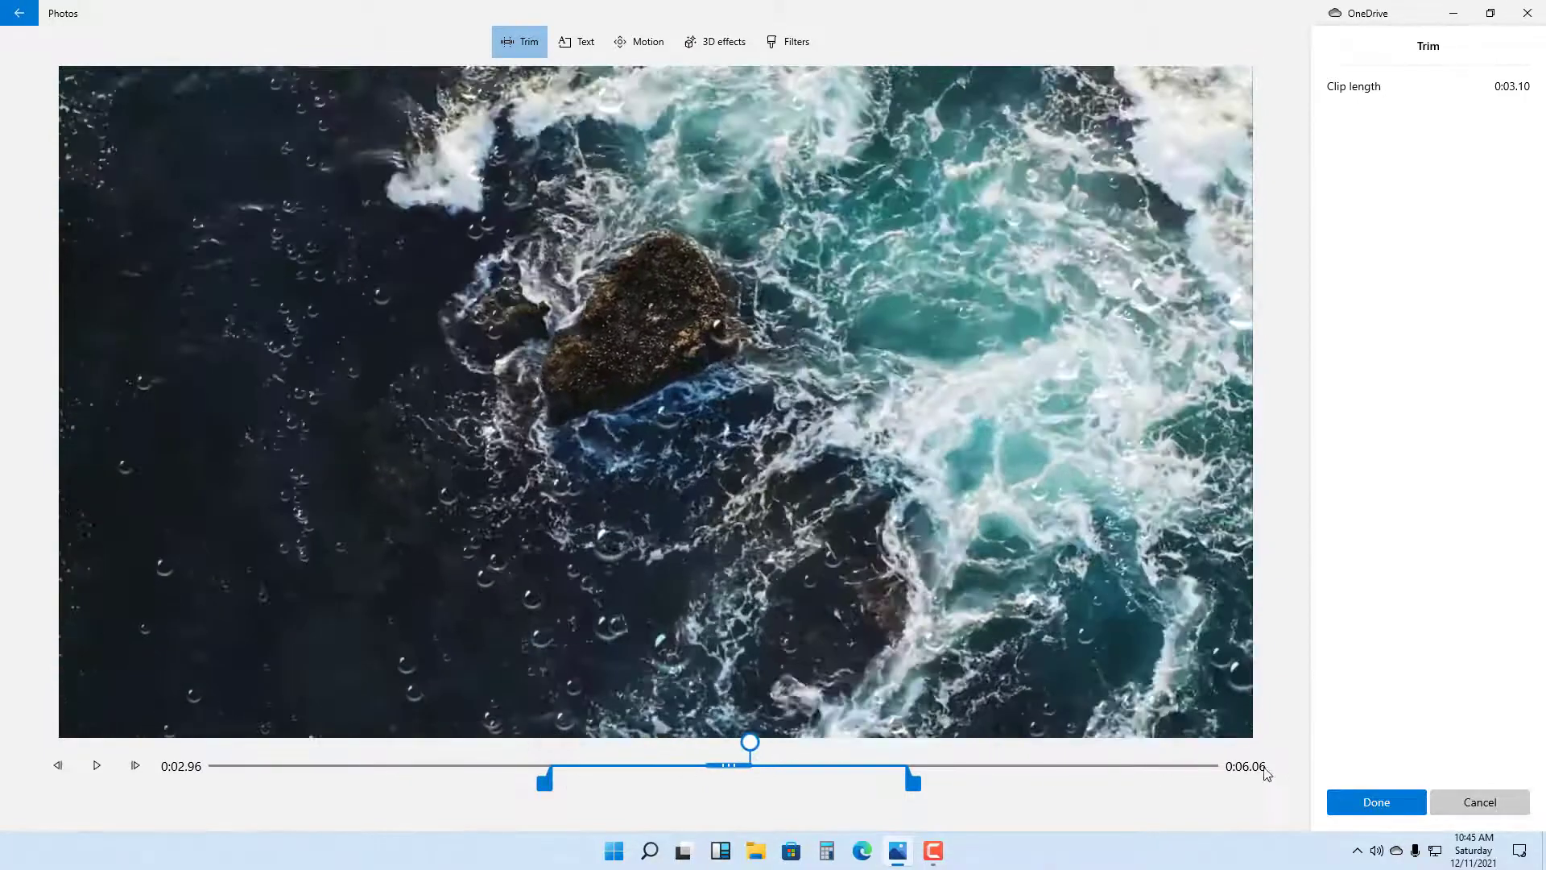
pyautogui.click(1374, 802)
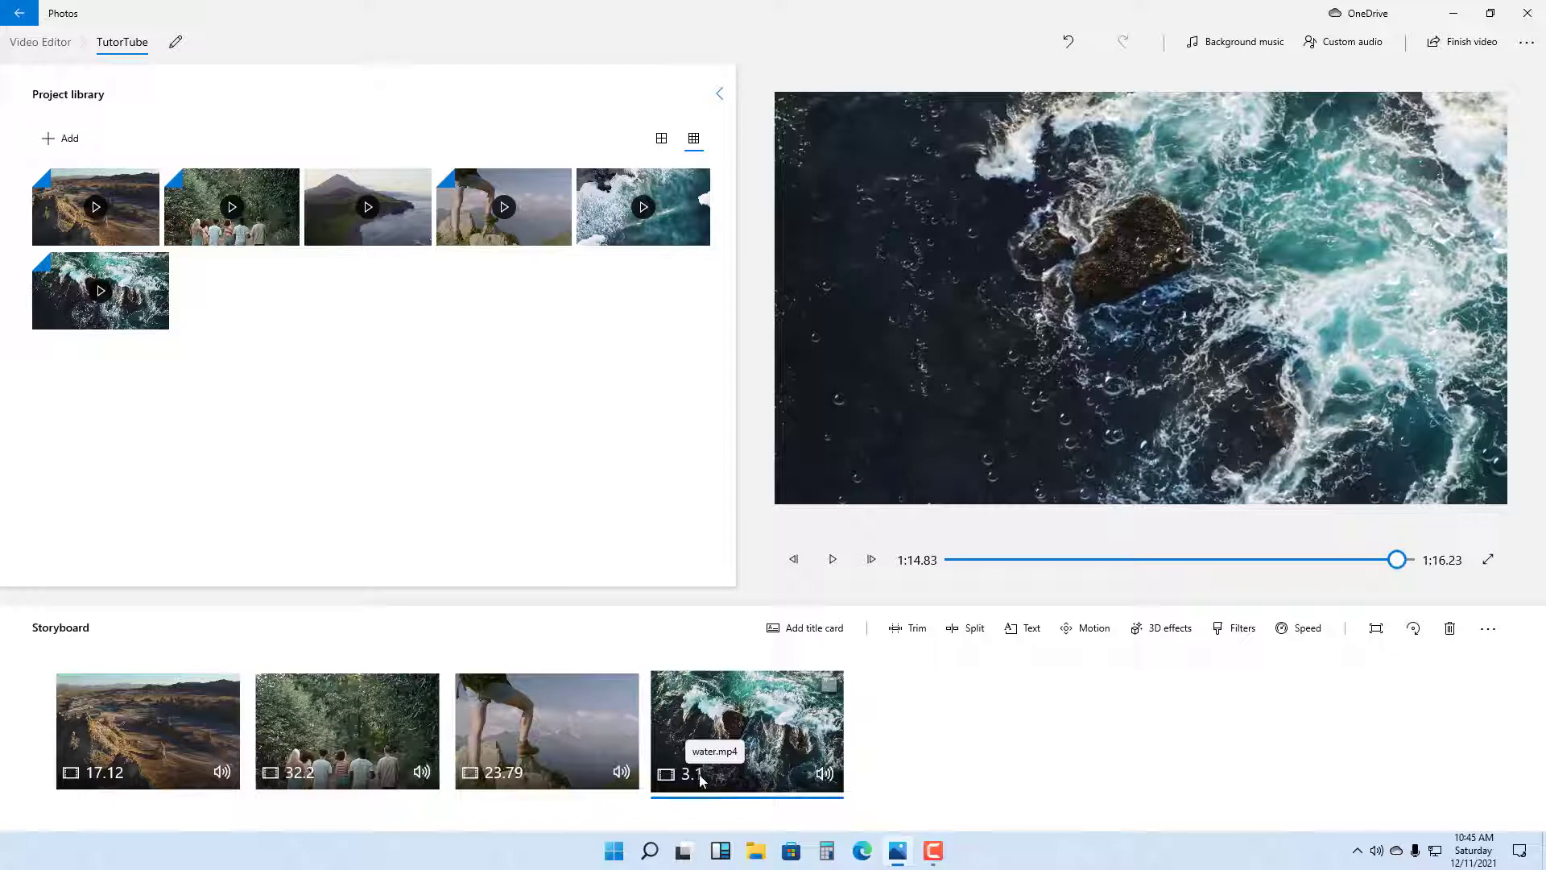
pyautogui.moveTo(972, 628)
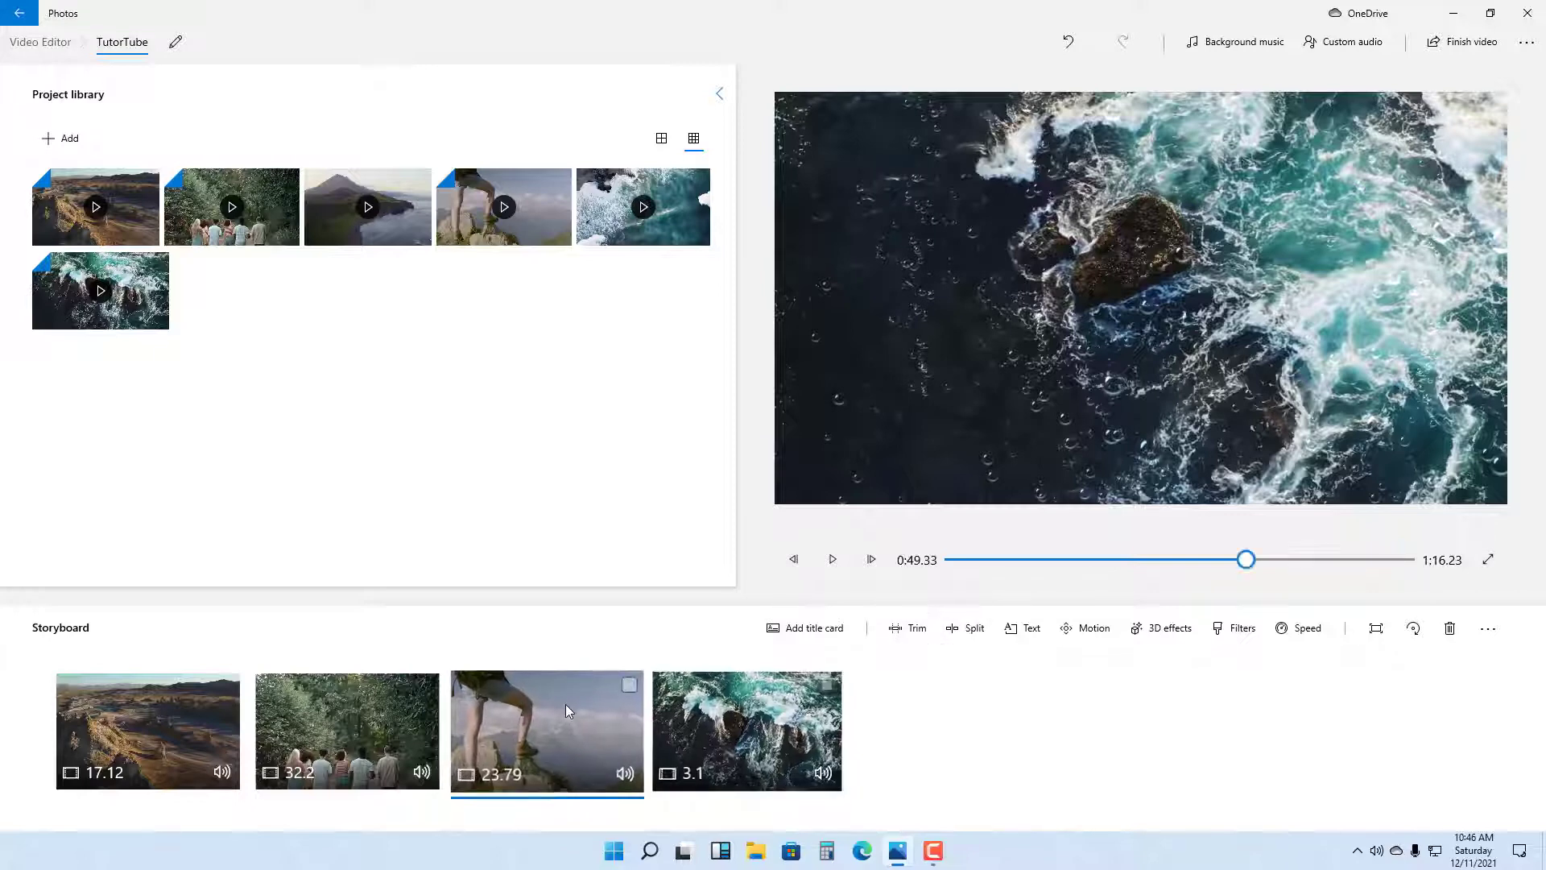
# Select the 23.79-second hiker clip and start splitting it
pyautogui.click(546, 731)
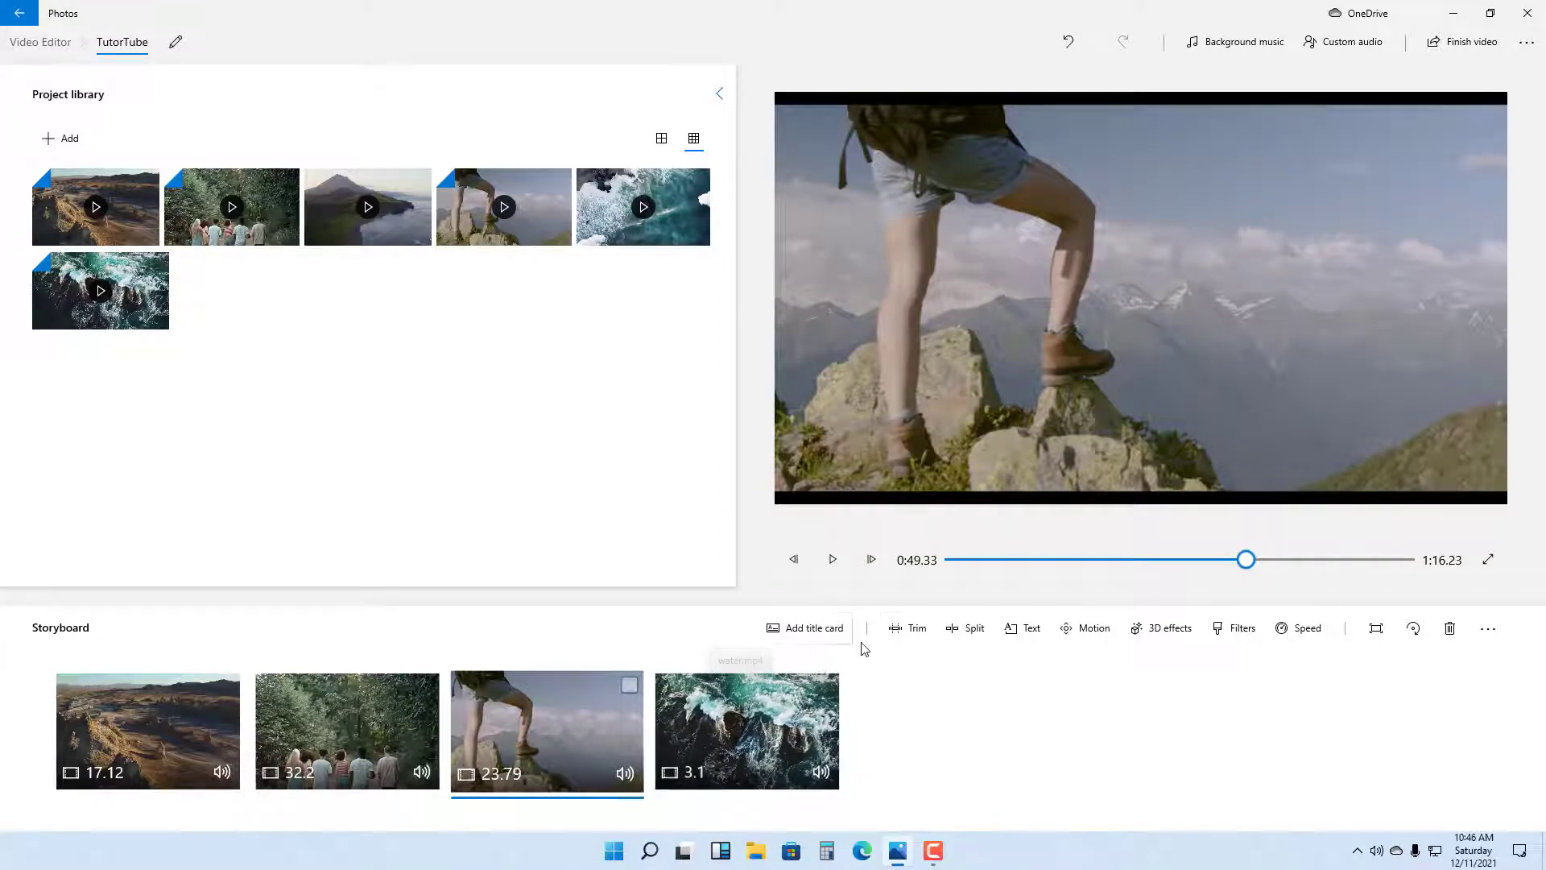
pyautogui.click(973, 628)
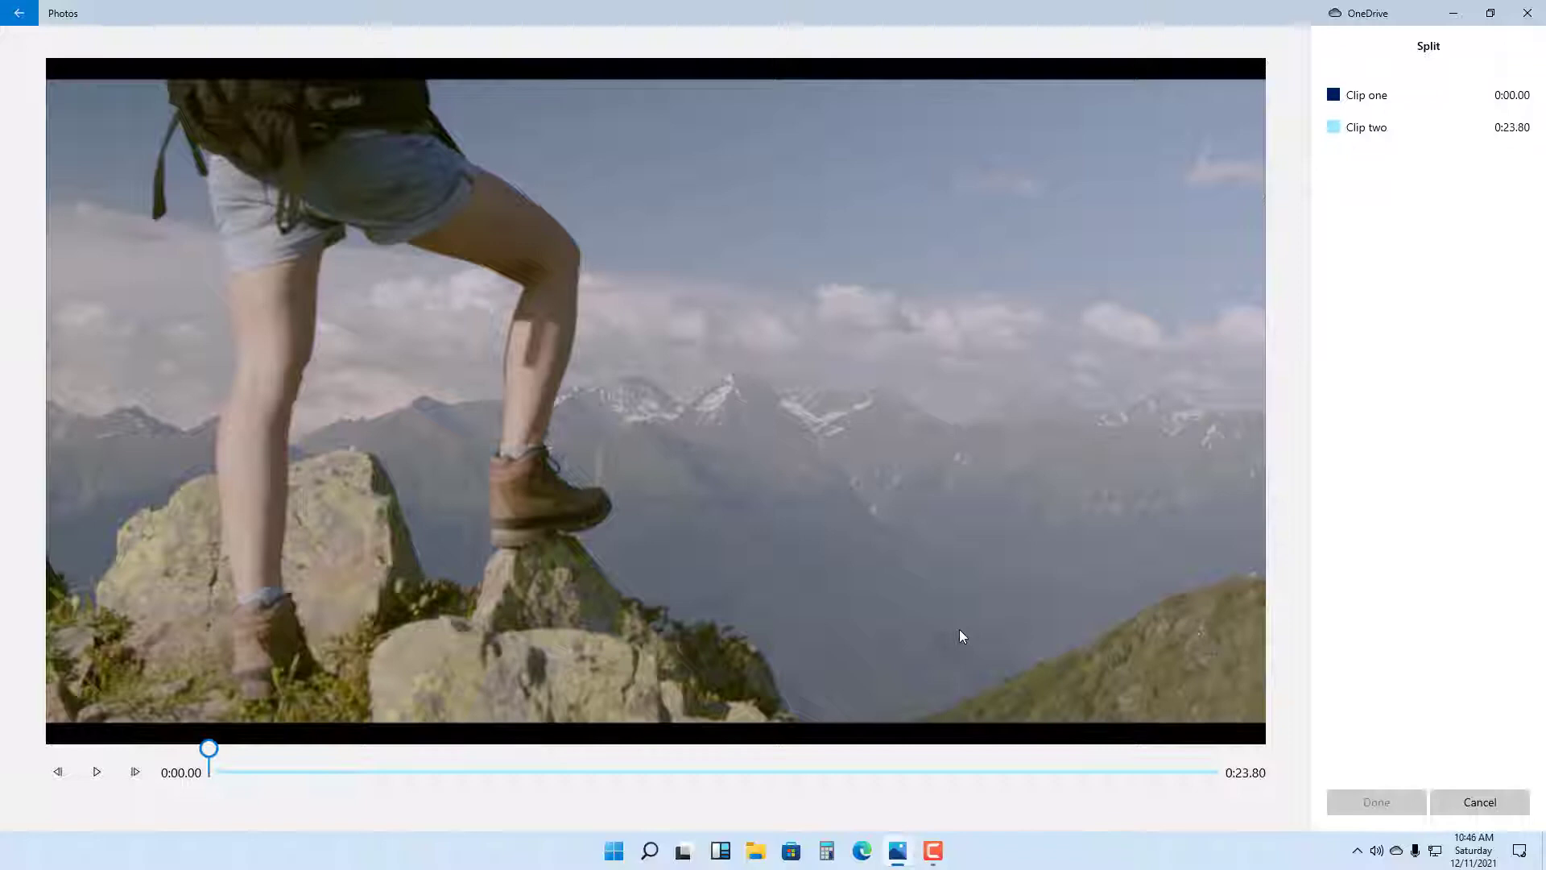
# Move the hiker clip's split point out to about 8.06 seconds
pyautogui.moveTo(209, 747); pyautogui.dragTo(256, 748)
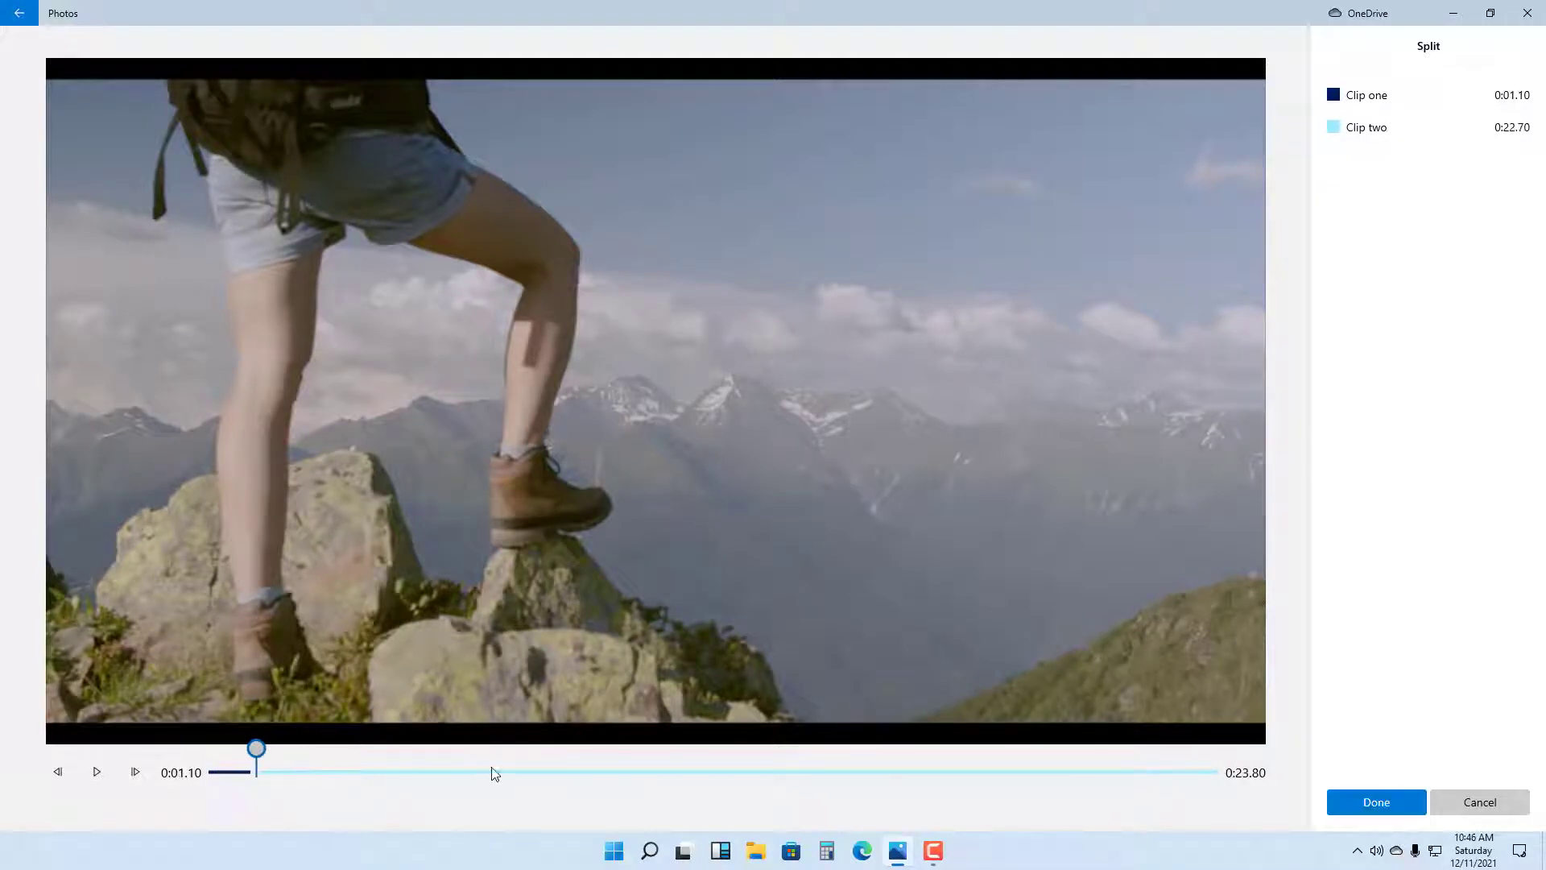
pyautogui.moveTo(256, 749); pyautogui.dragTo(483, 748)
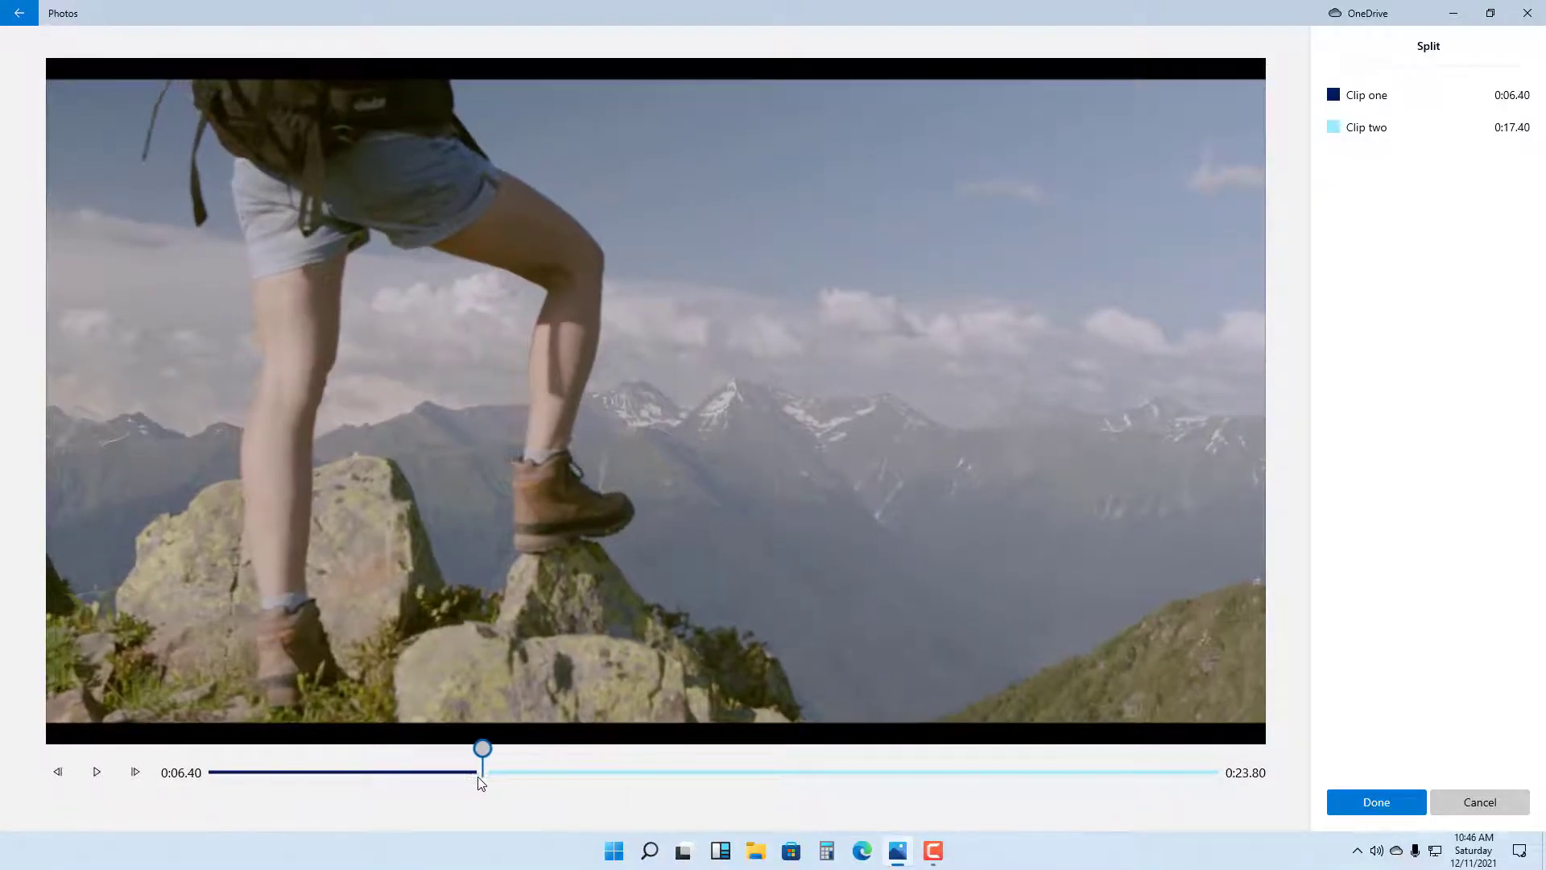
pyautogui.moveTo(483, 749); pyautogui.dragTo(553, 749)
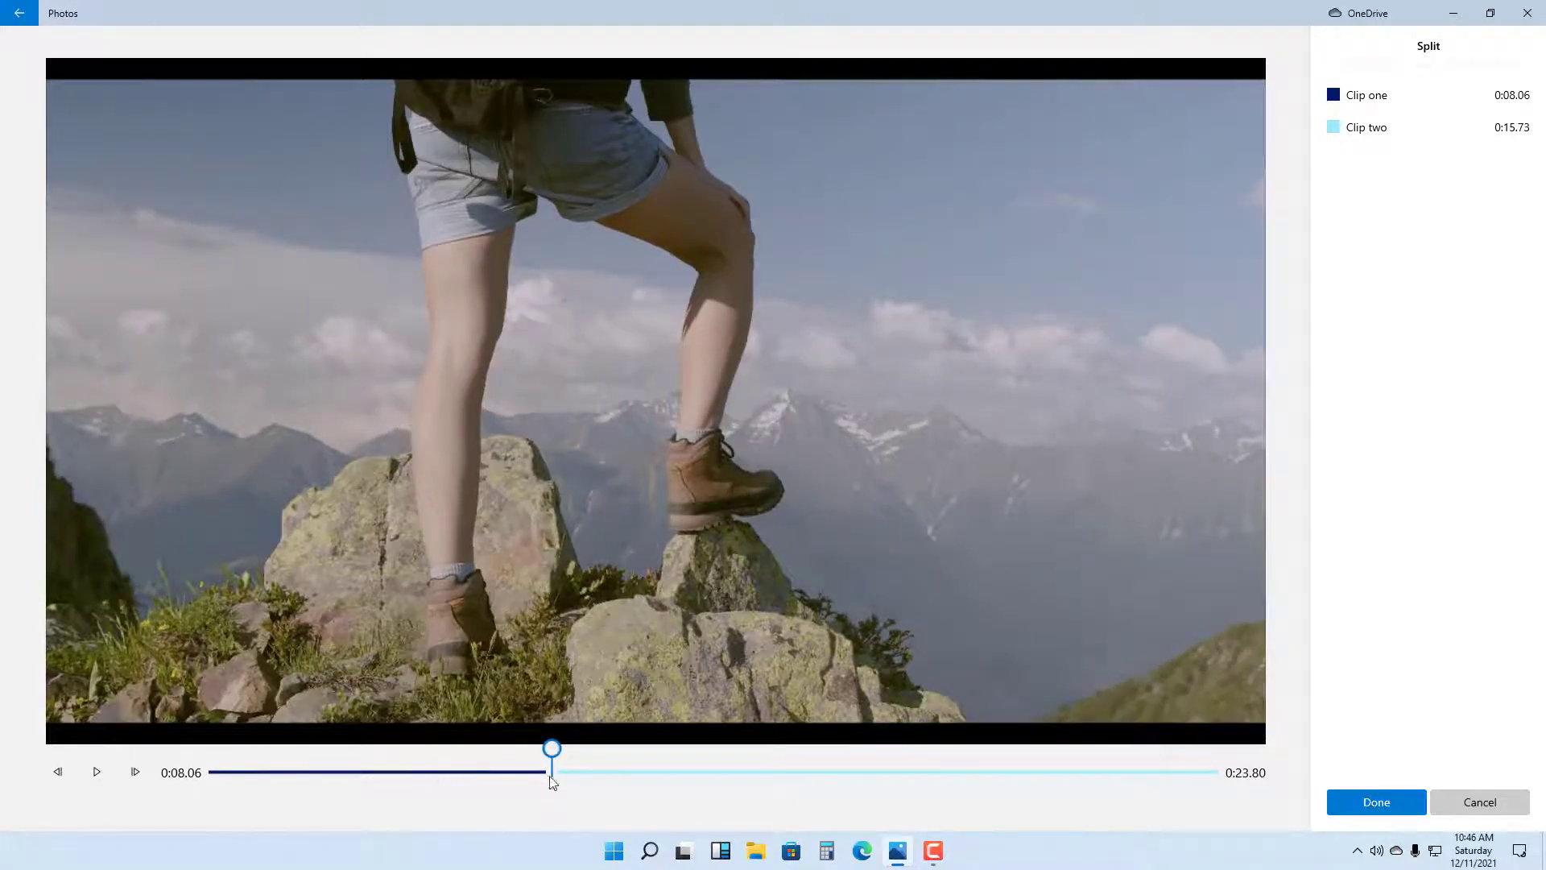
# Confirm the split, giving 6.77- and 17.03-second hiker parts on the storyboard
pyautogui.click(1374, 802)
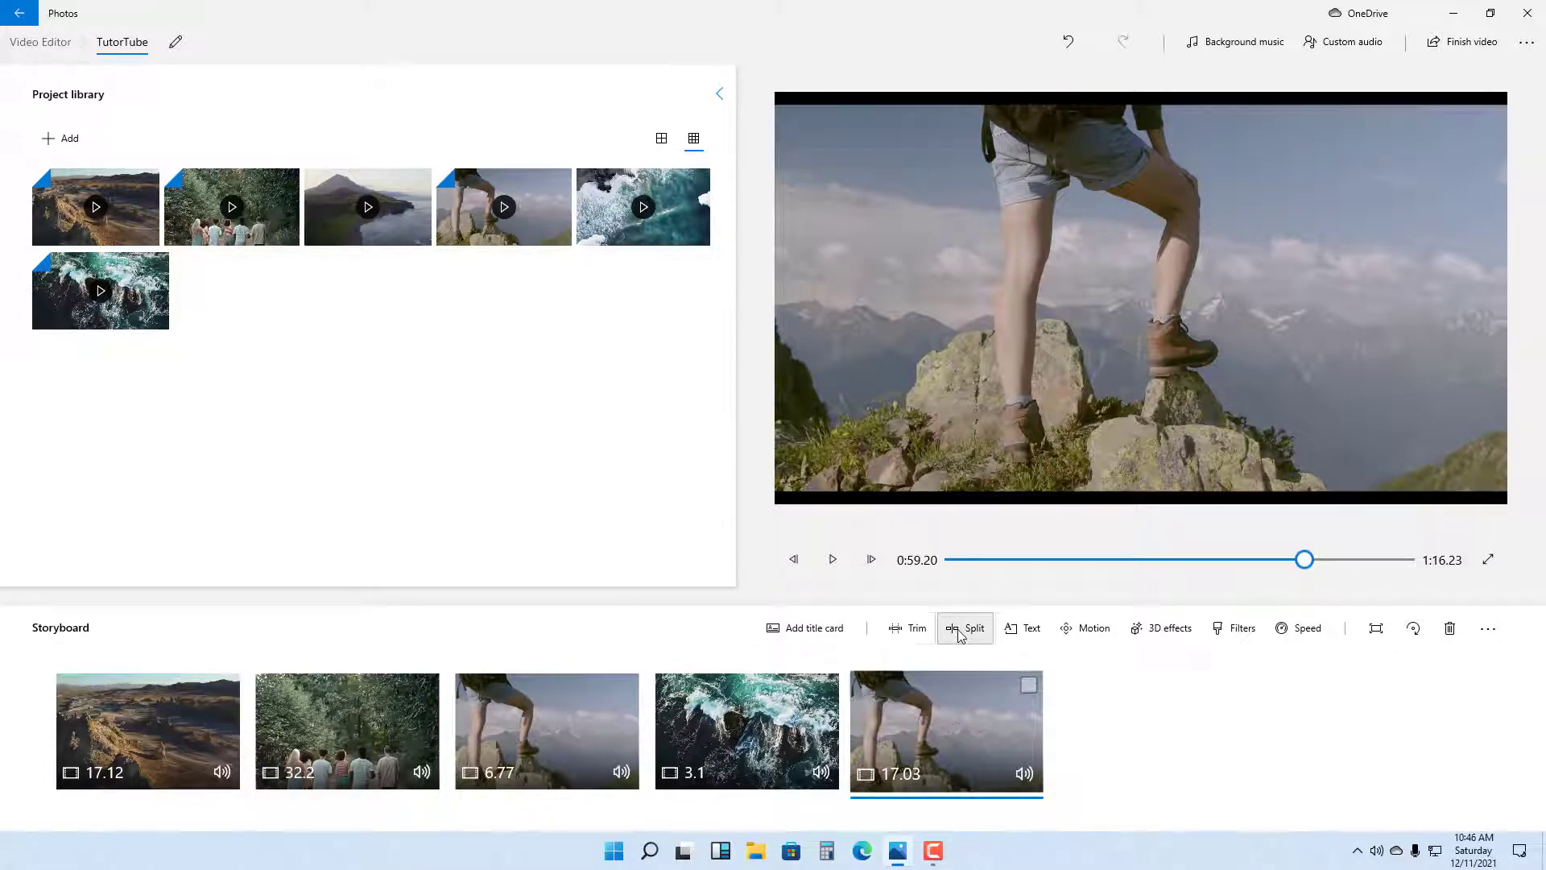
# Split the 17.03-second hiker part into 7.77- and 9.27-second clips
pyautogui.click(965, 628)
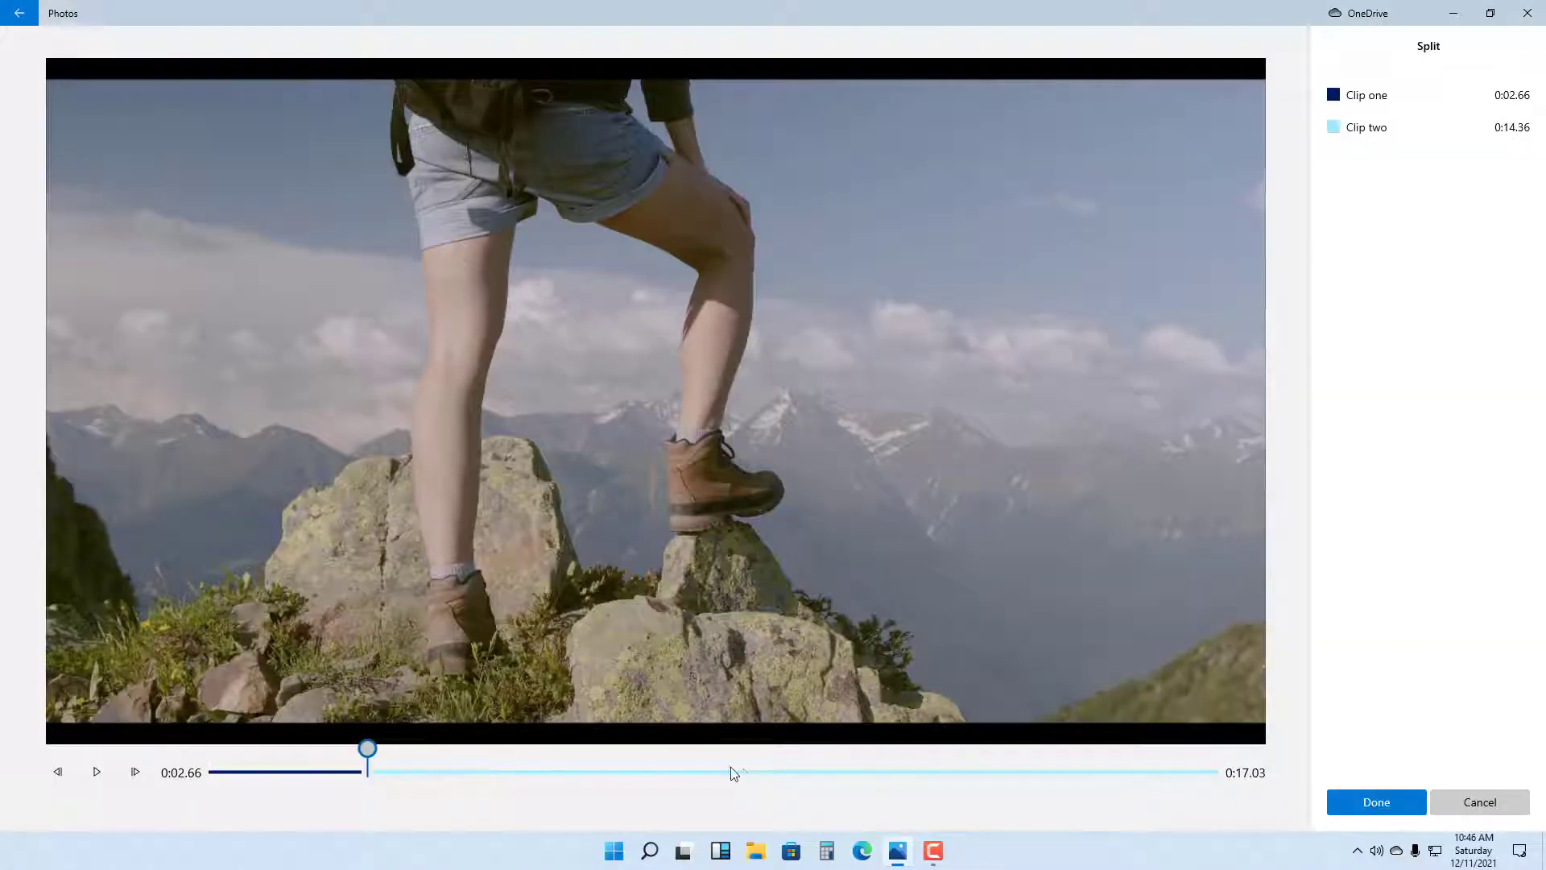
pyautogui.click(1375, 802)
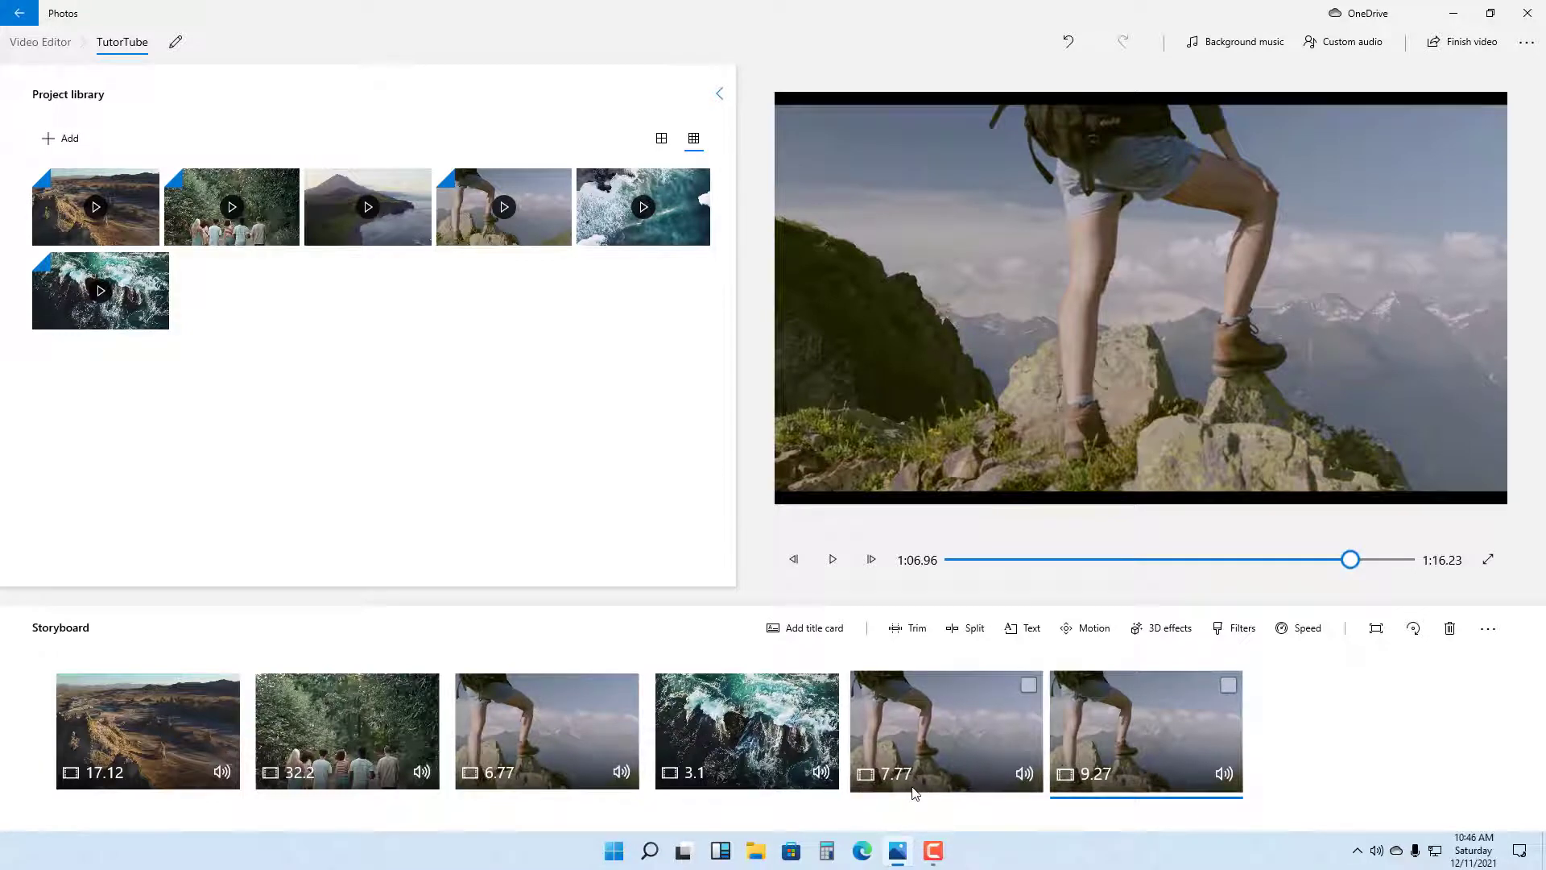
pyautogui.click(1145, 731)
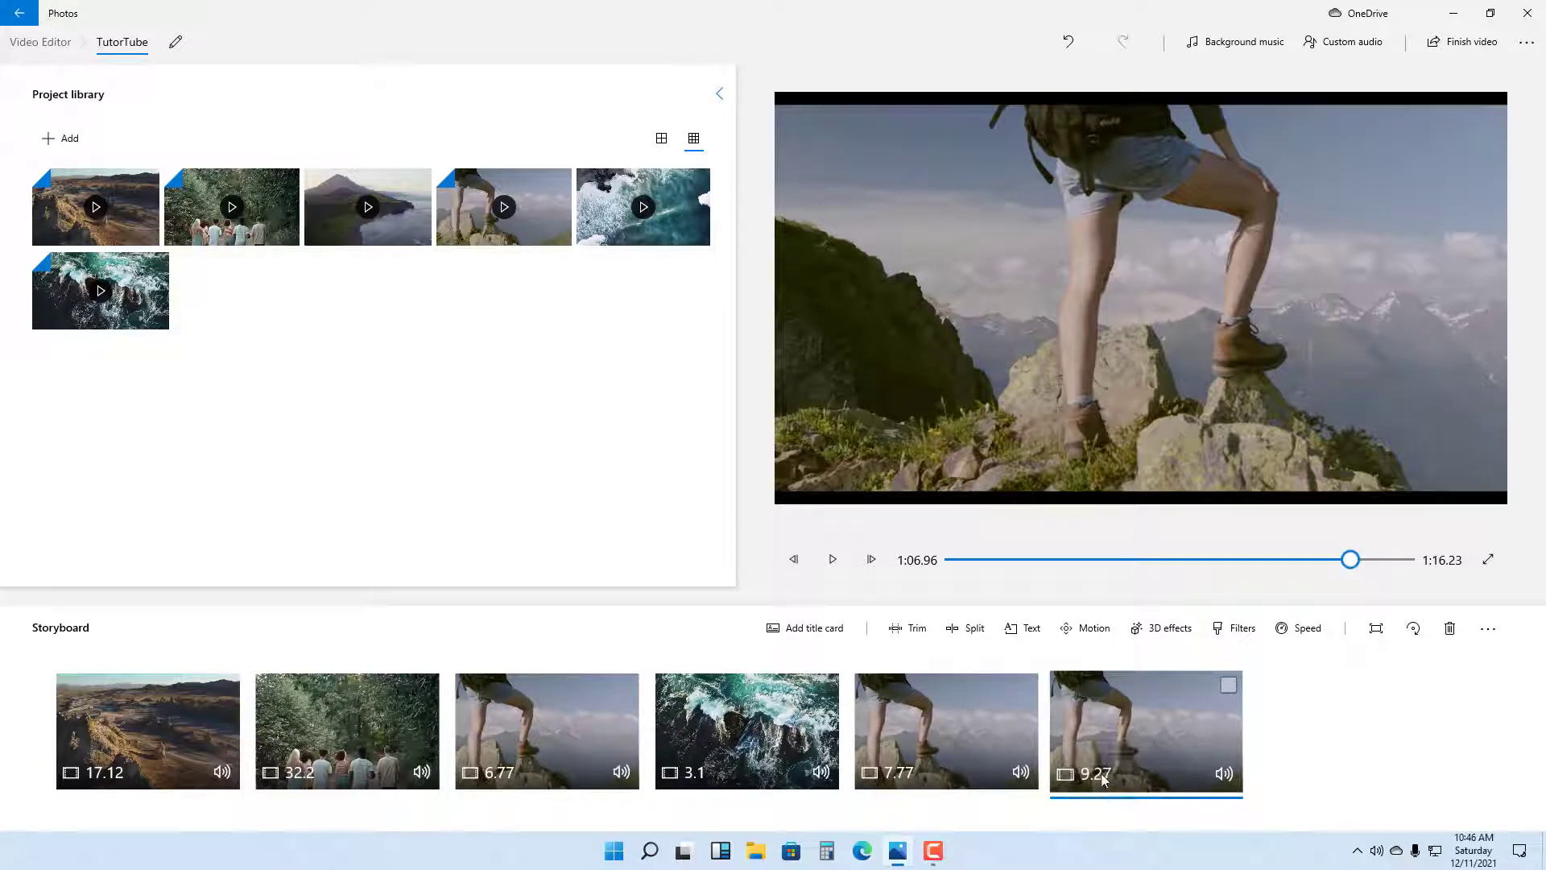